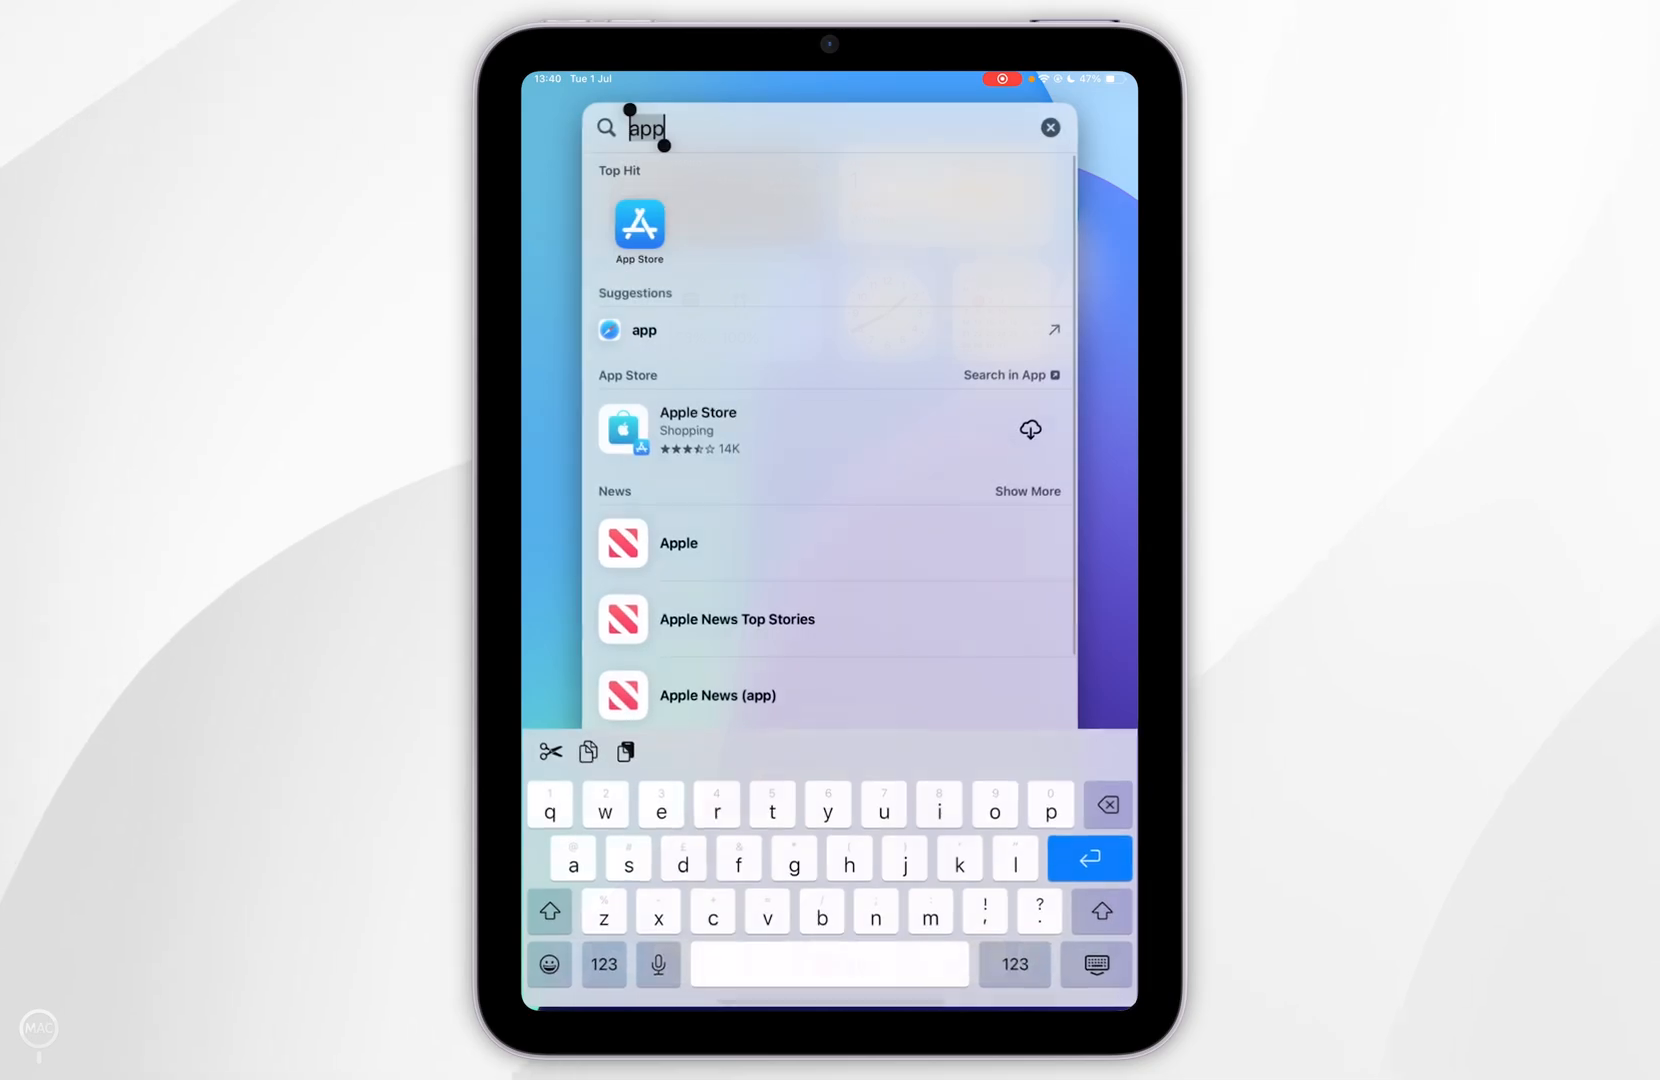
- Open the App Store from the Spotlight results for "app"
{"action": "left_click", "coordinate": [638, 227]}
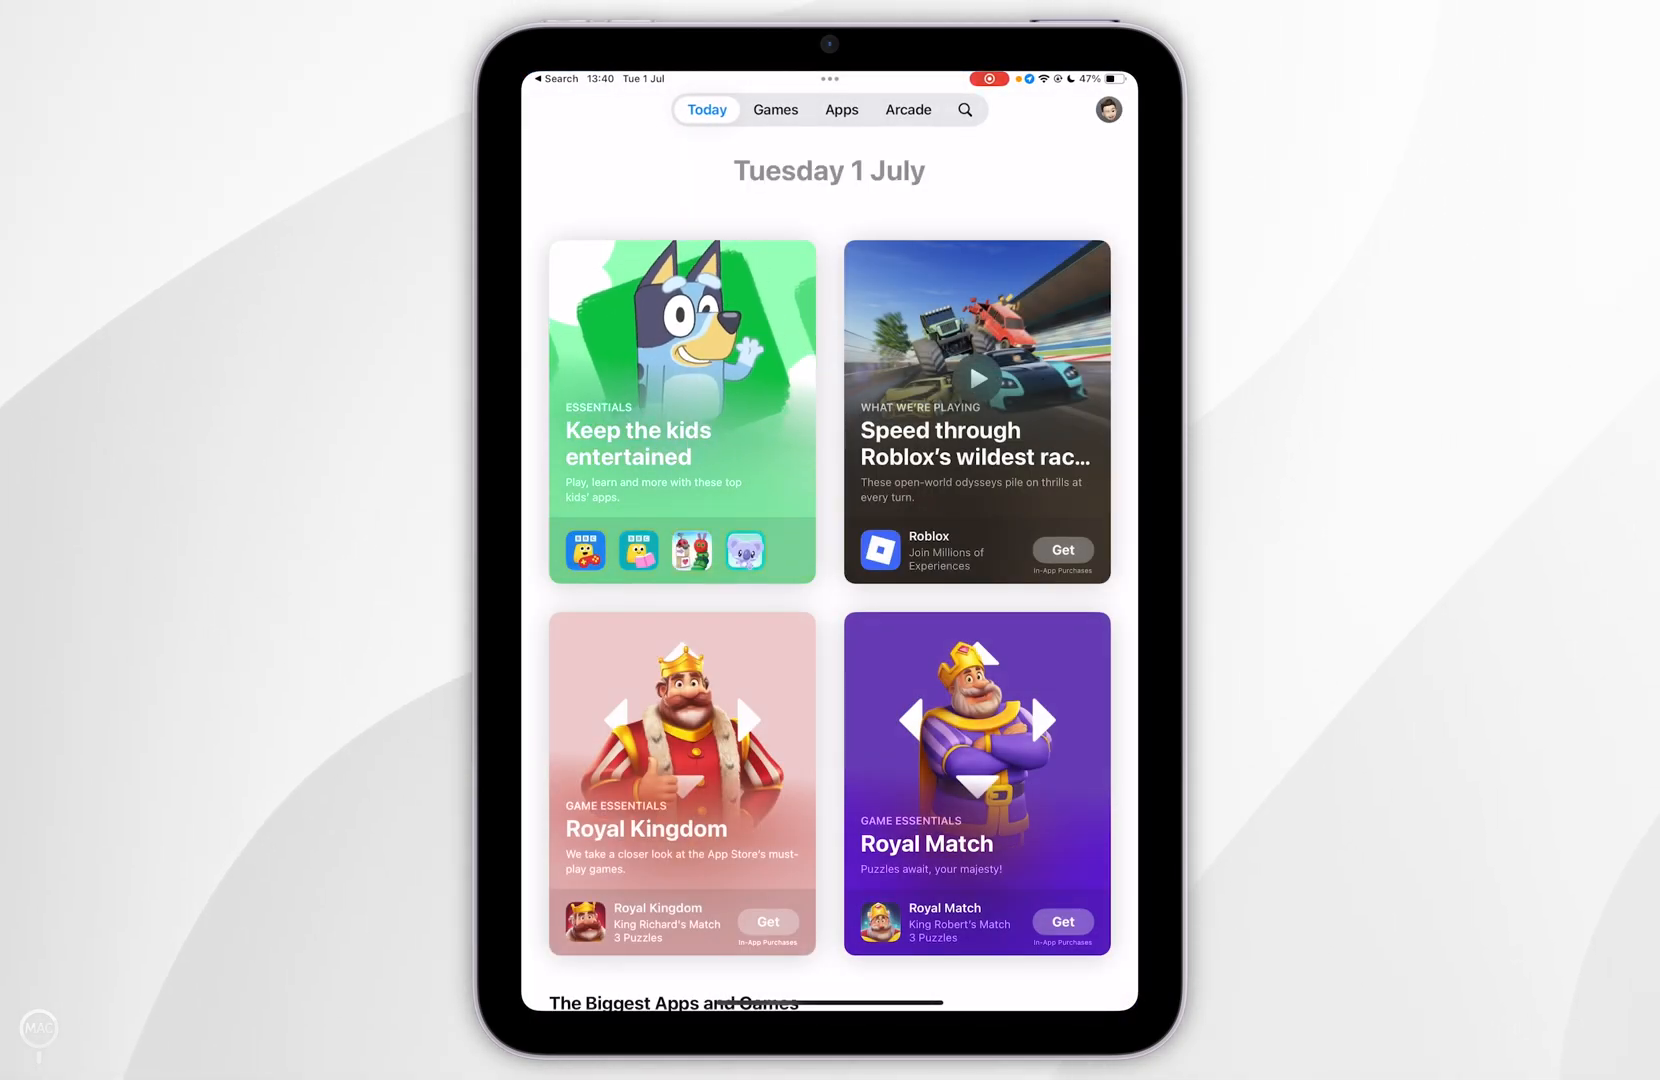
- Search the App Store for "Minecraft" from the Search tab
{"action": "left_click", "coordinate": [963, 109]}
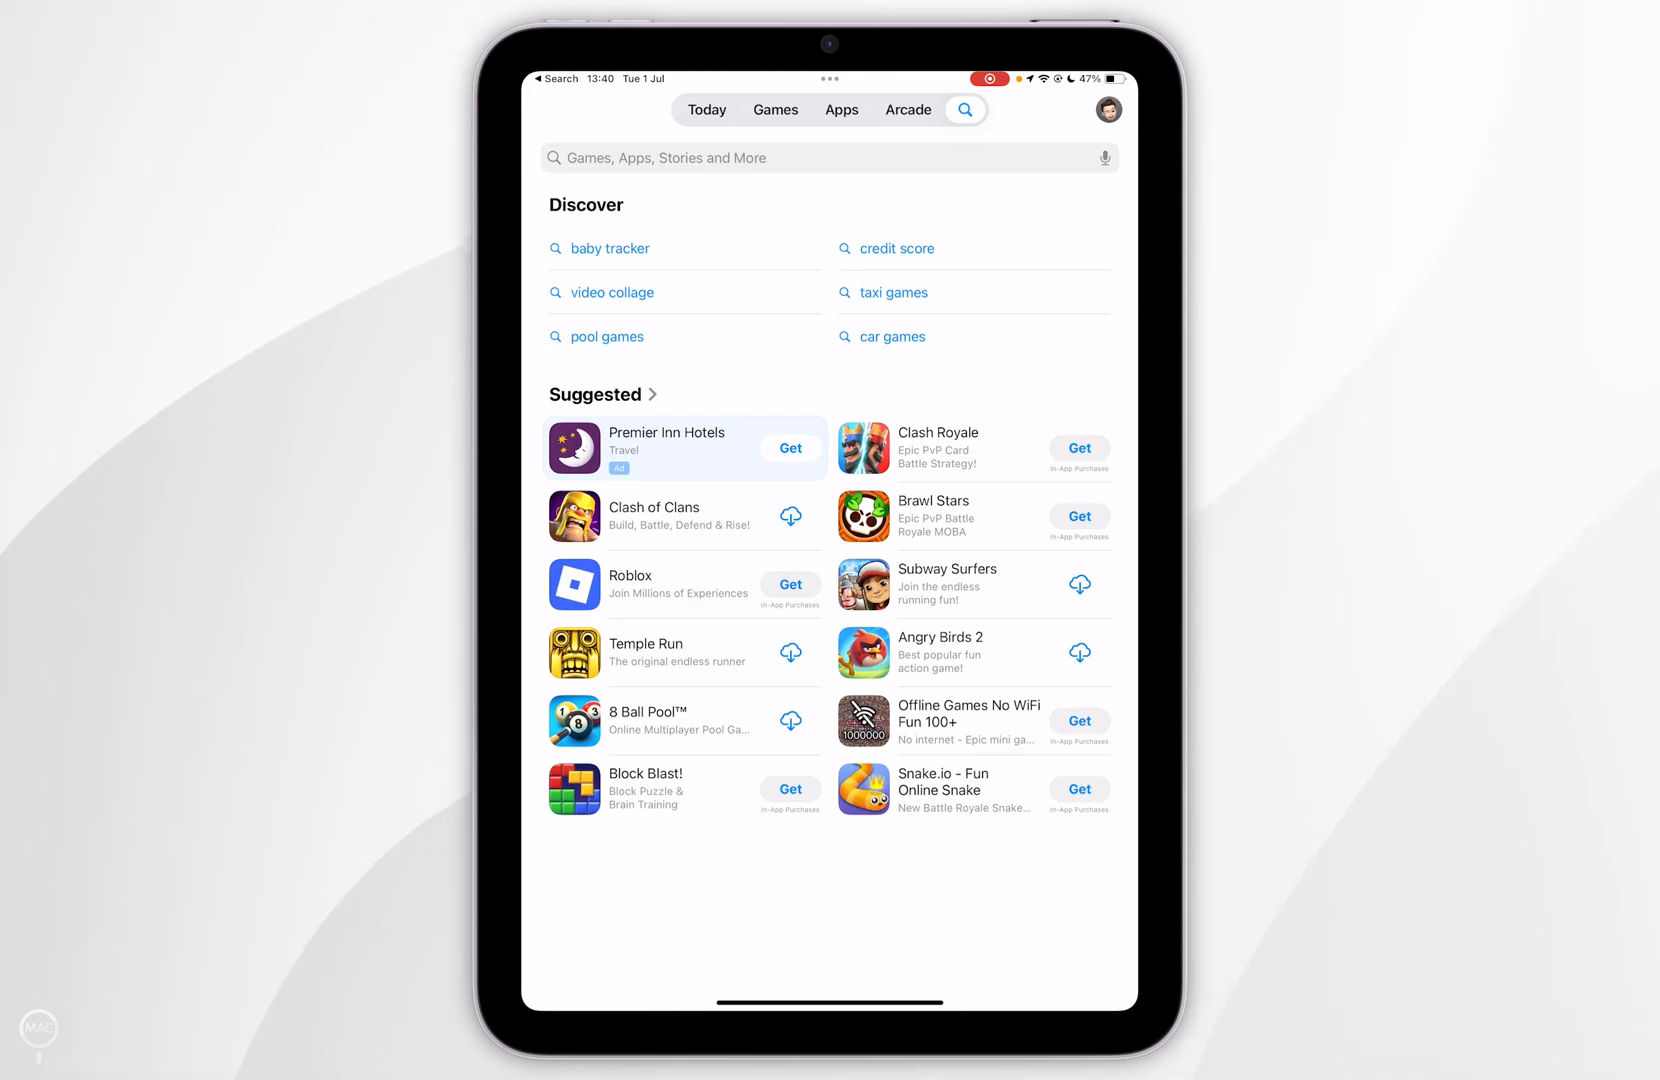
{"action": "left_click", "coordinate": [826, 157]}
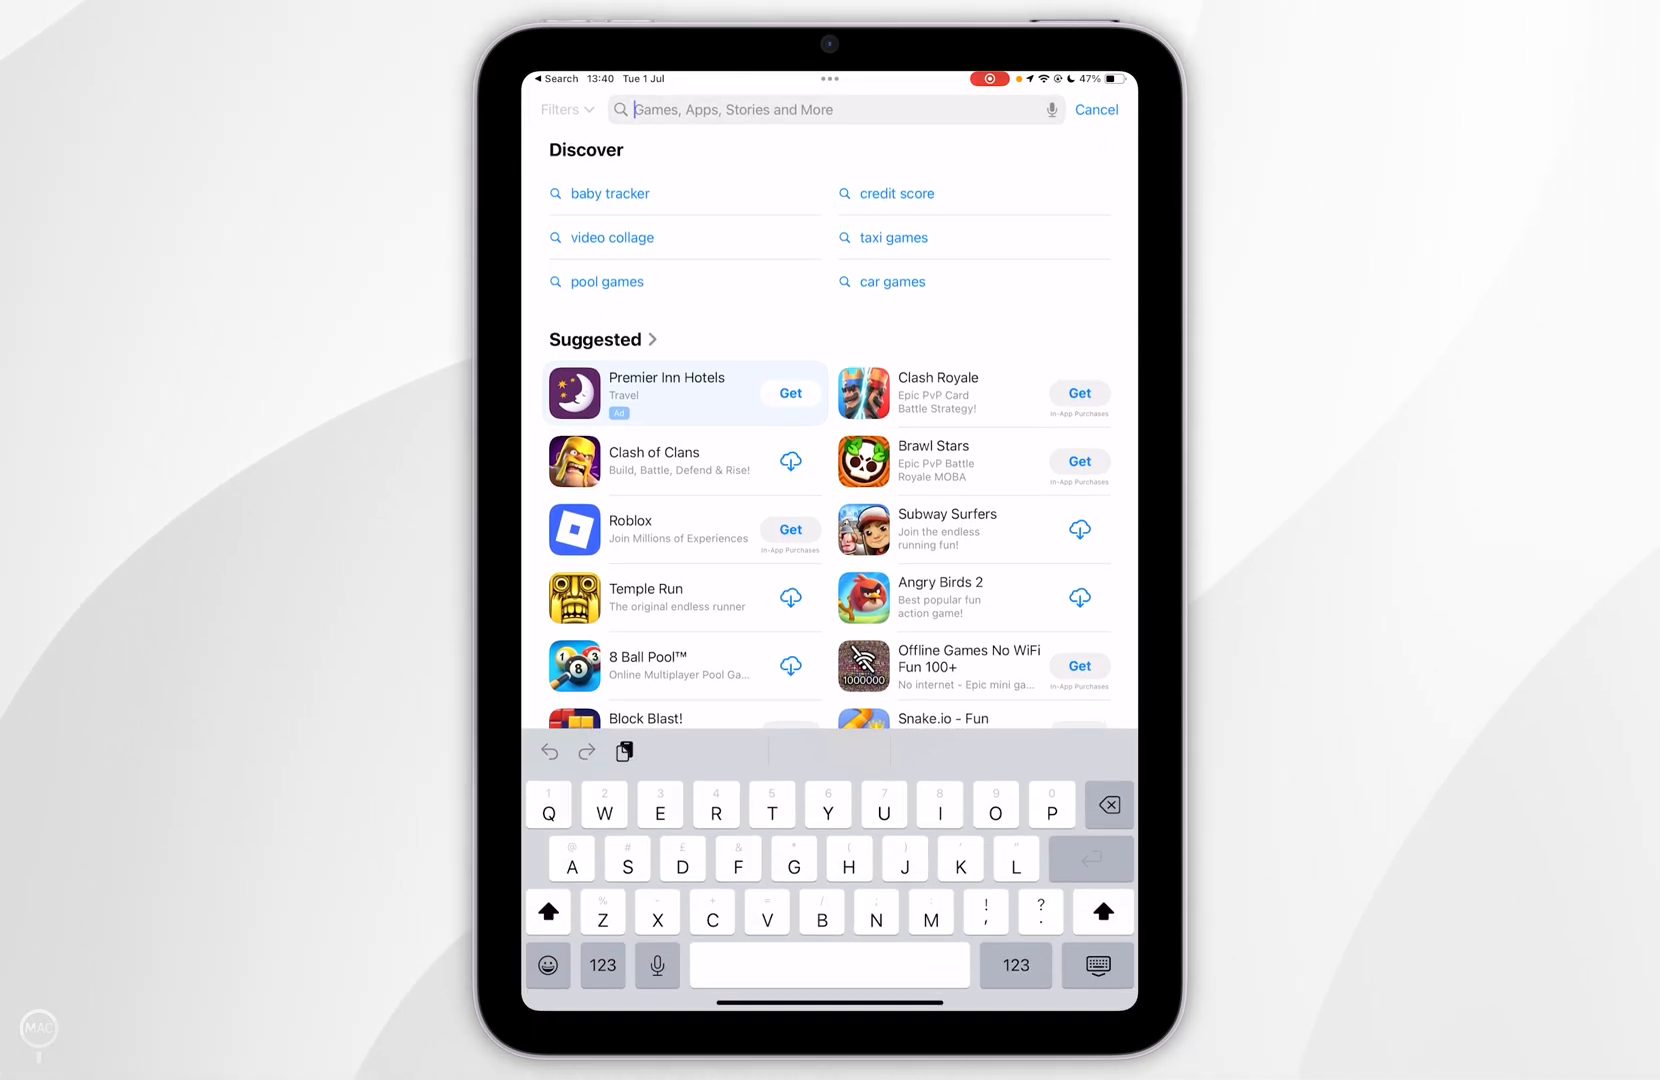
{"action": "type", "text": "Minecraft"}
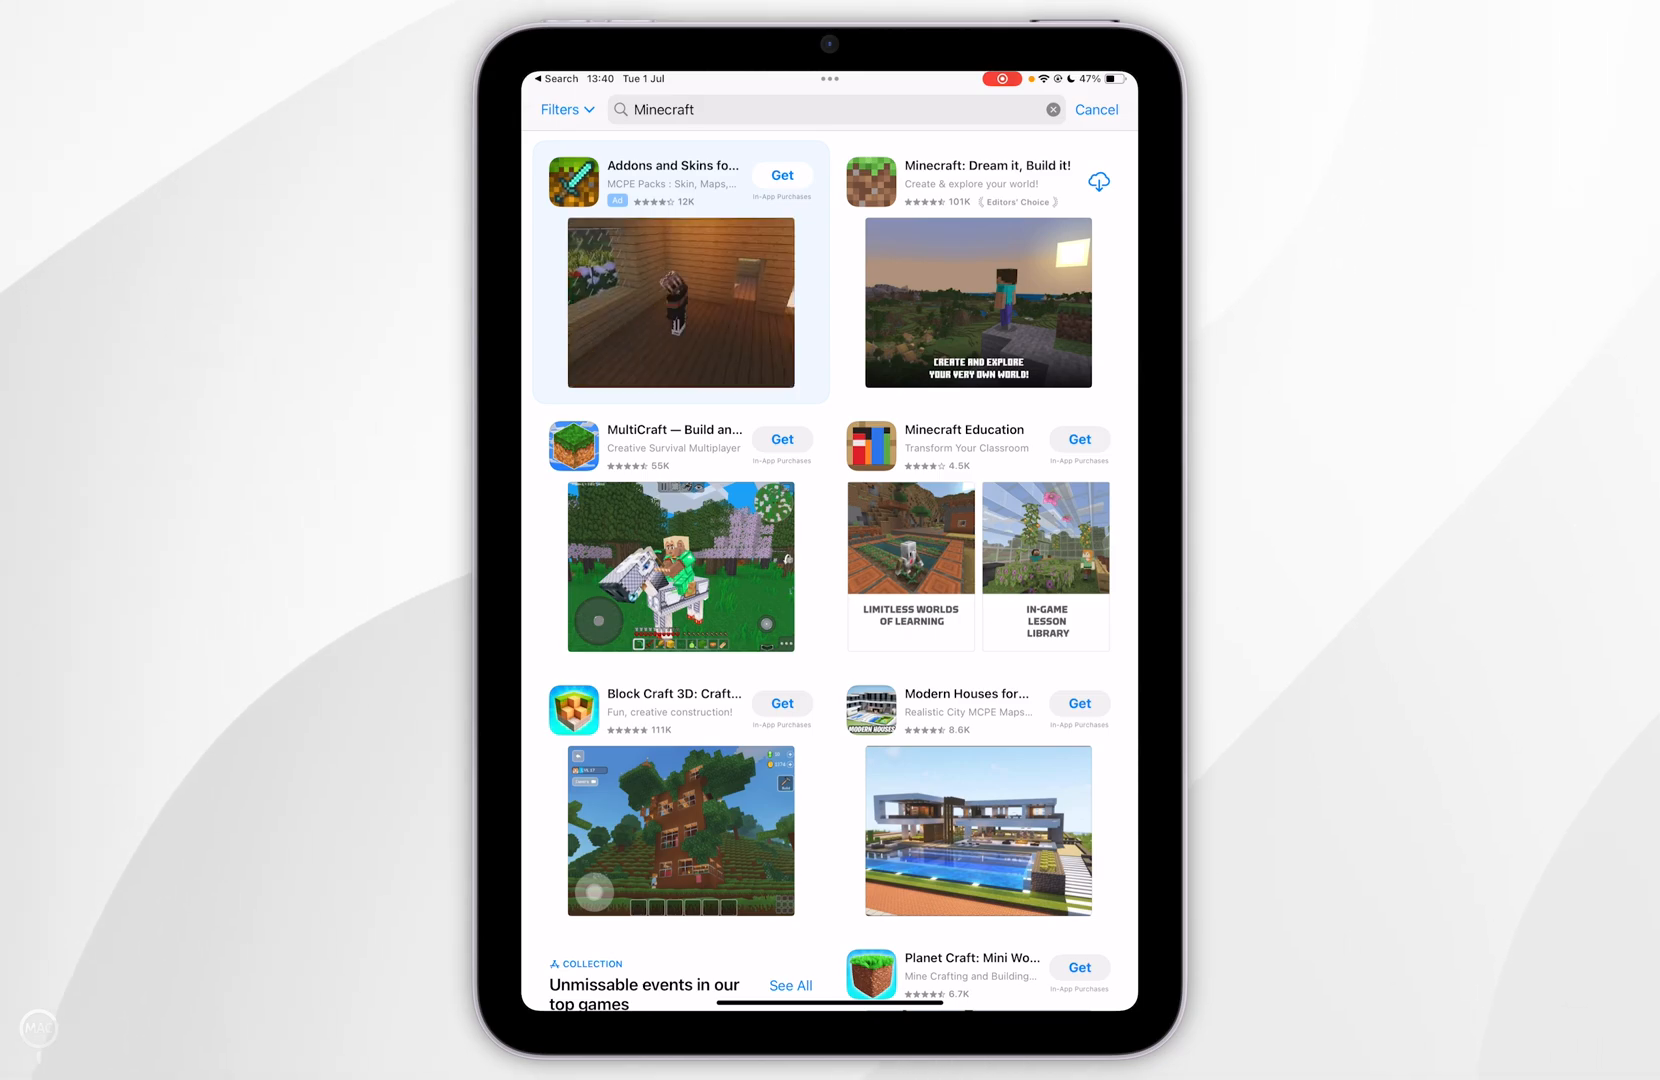
- Open the Minecraft: Dream it, Build it! page, browse it, and download the game
{"action": "left_click", "coordinate": [985, 165]}
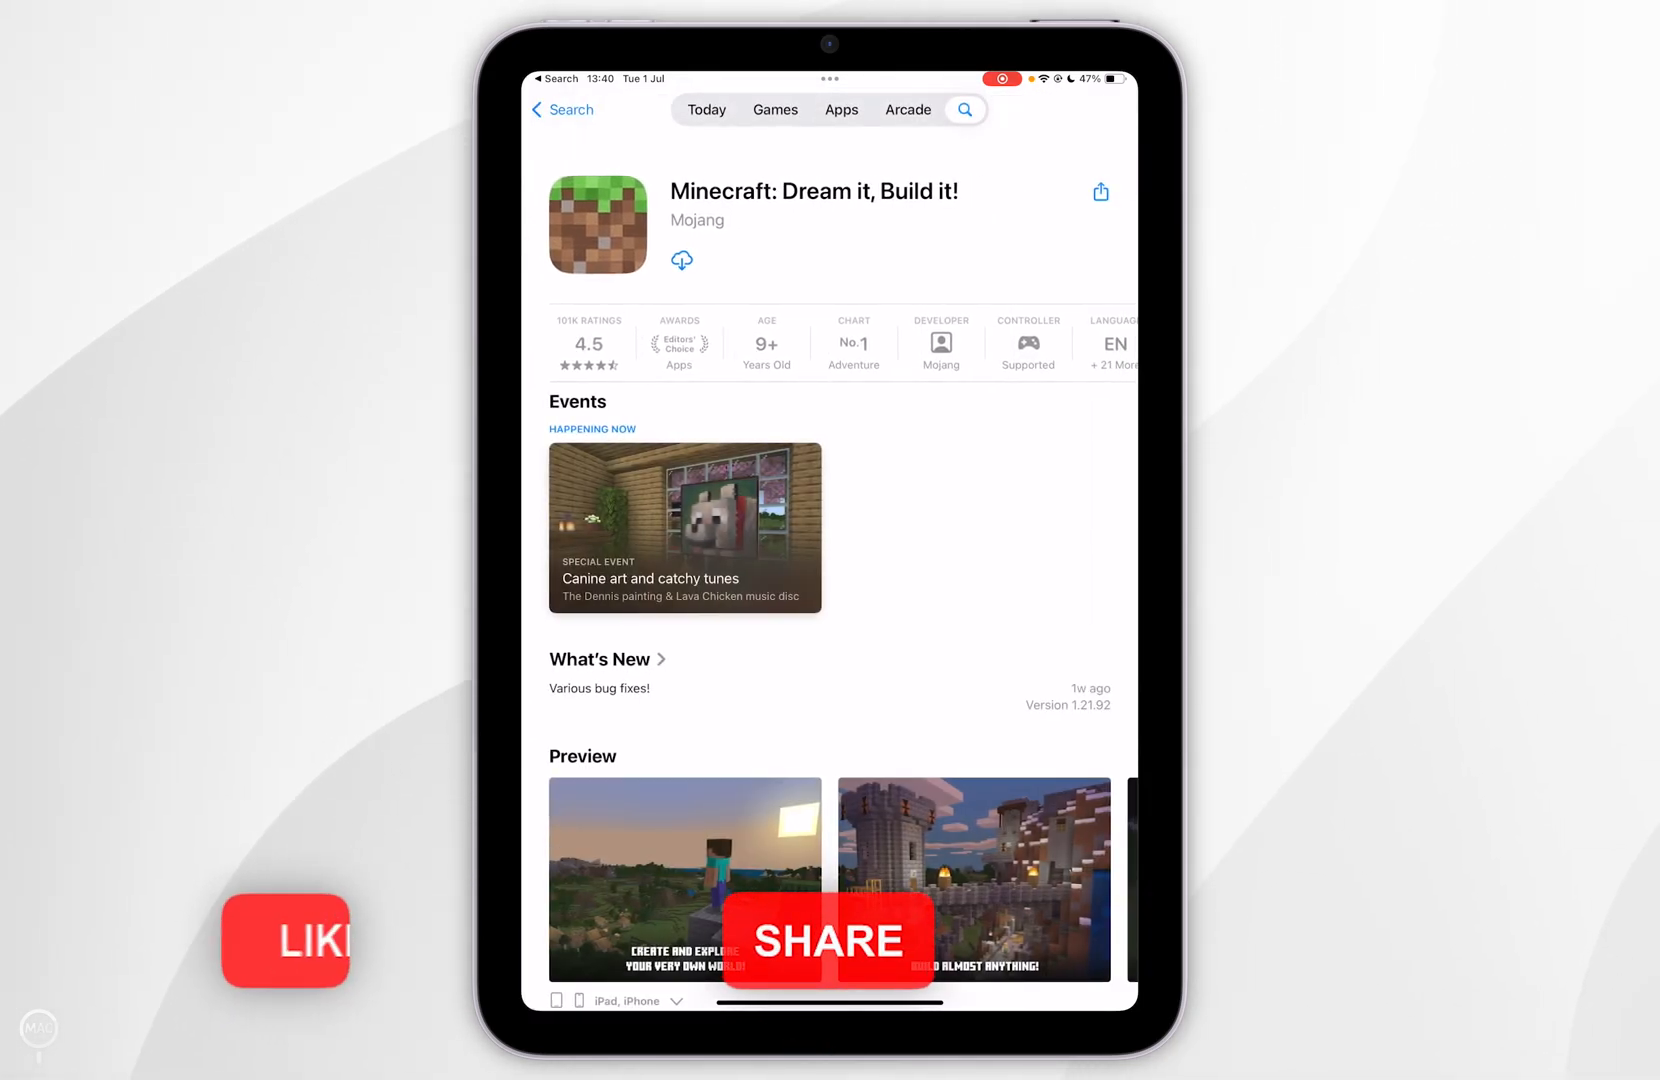
{"action": "scroll", "scroll_direction": "down", "scroll_amount": 3}
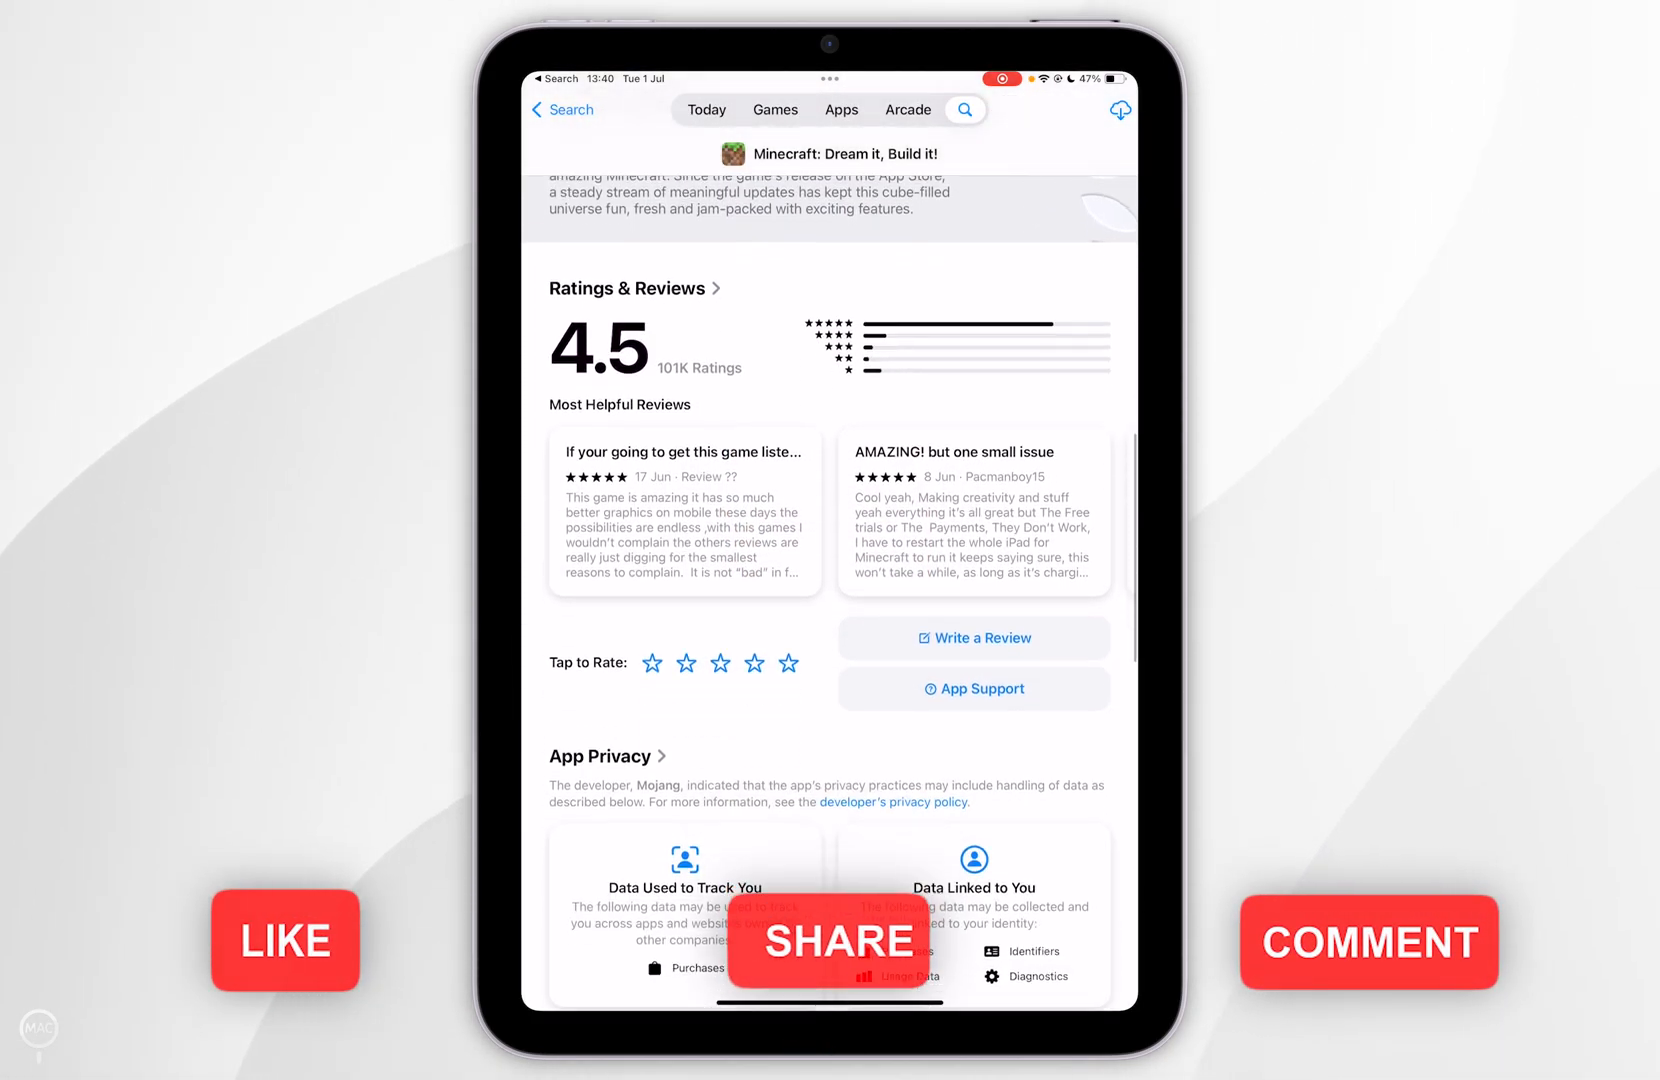
{"action": "scroll", "scroll_direction": "down", "scroll_amount": 3}
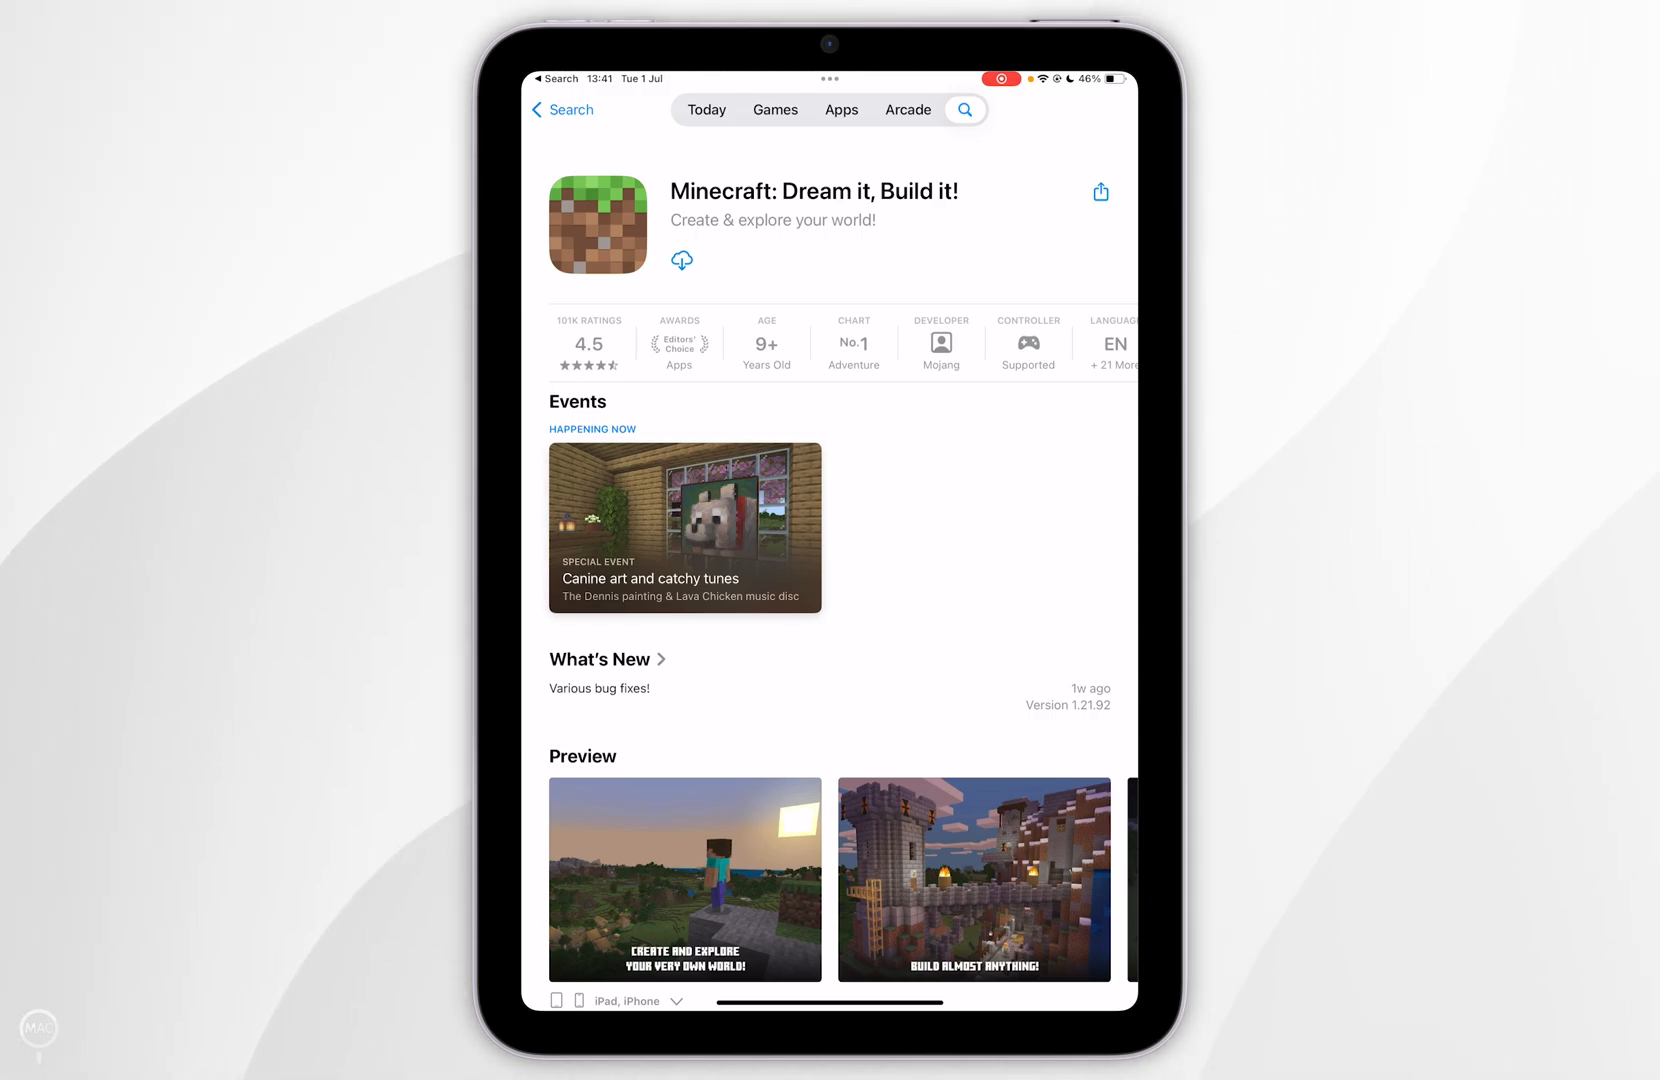
{"action": "left_click", "coordinate": [682, 260]}
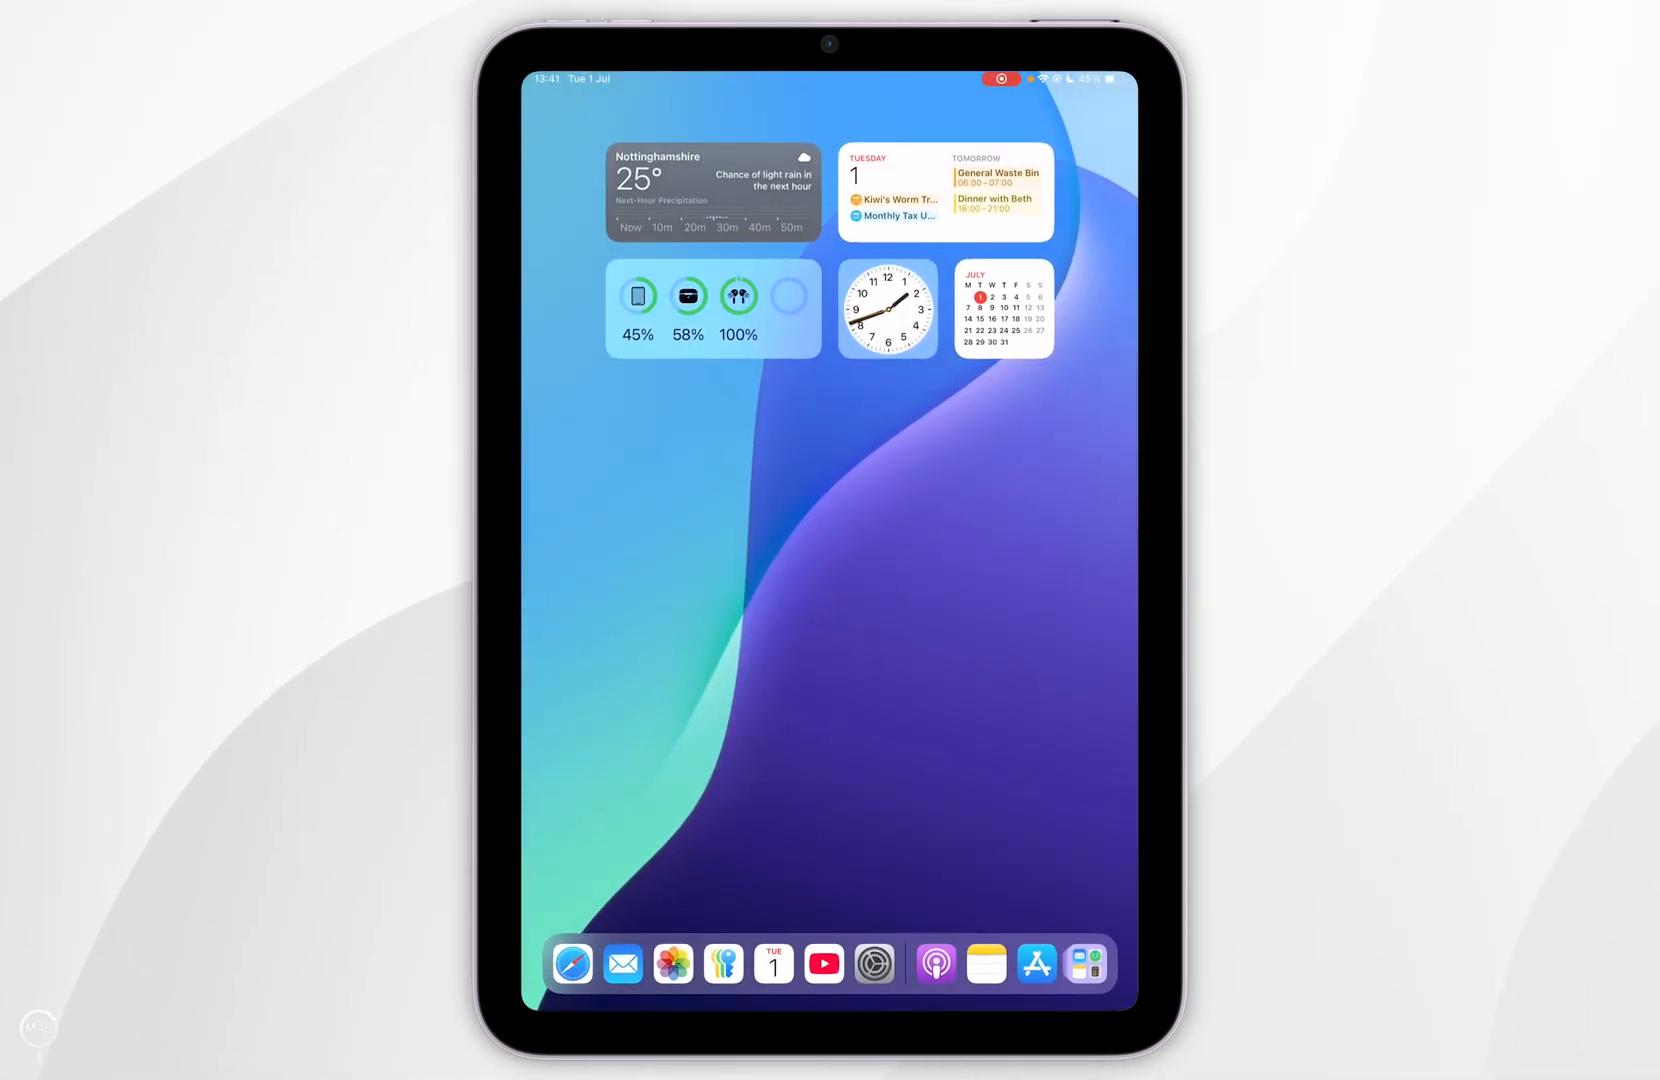
- Swipe to the Home Screen page holding the Minecraft icon and launch it
{"action": "scroll", "scroll_direction": "left", "scroll_amount": 3}
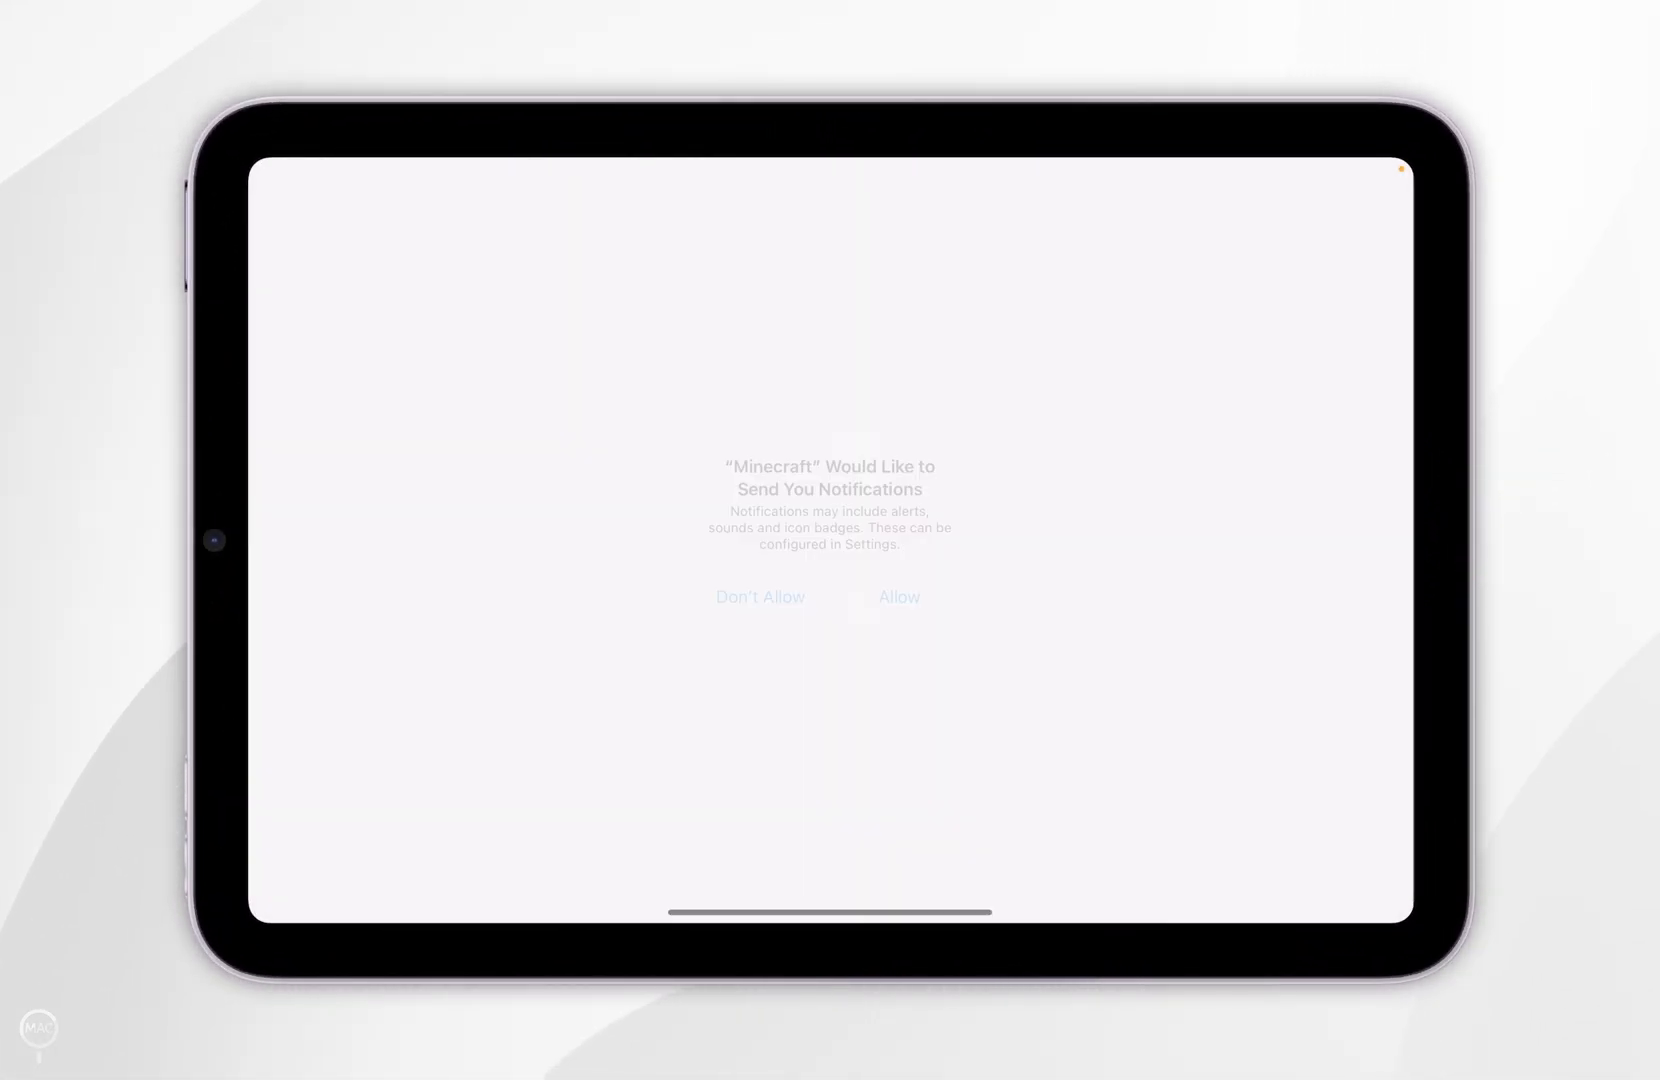
- Answer Minecraft's notification, Ask App Not to Track, and local network permission alerts
{"action": "left_click", "coordinate": [898, 596]}
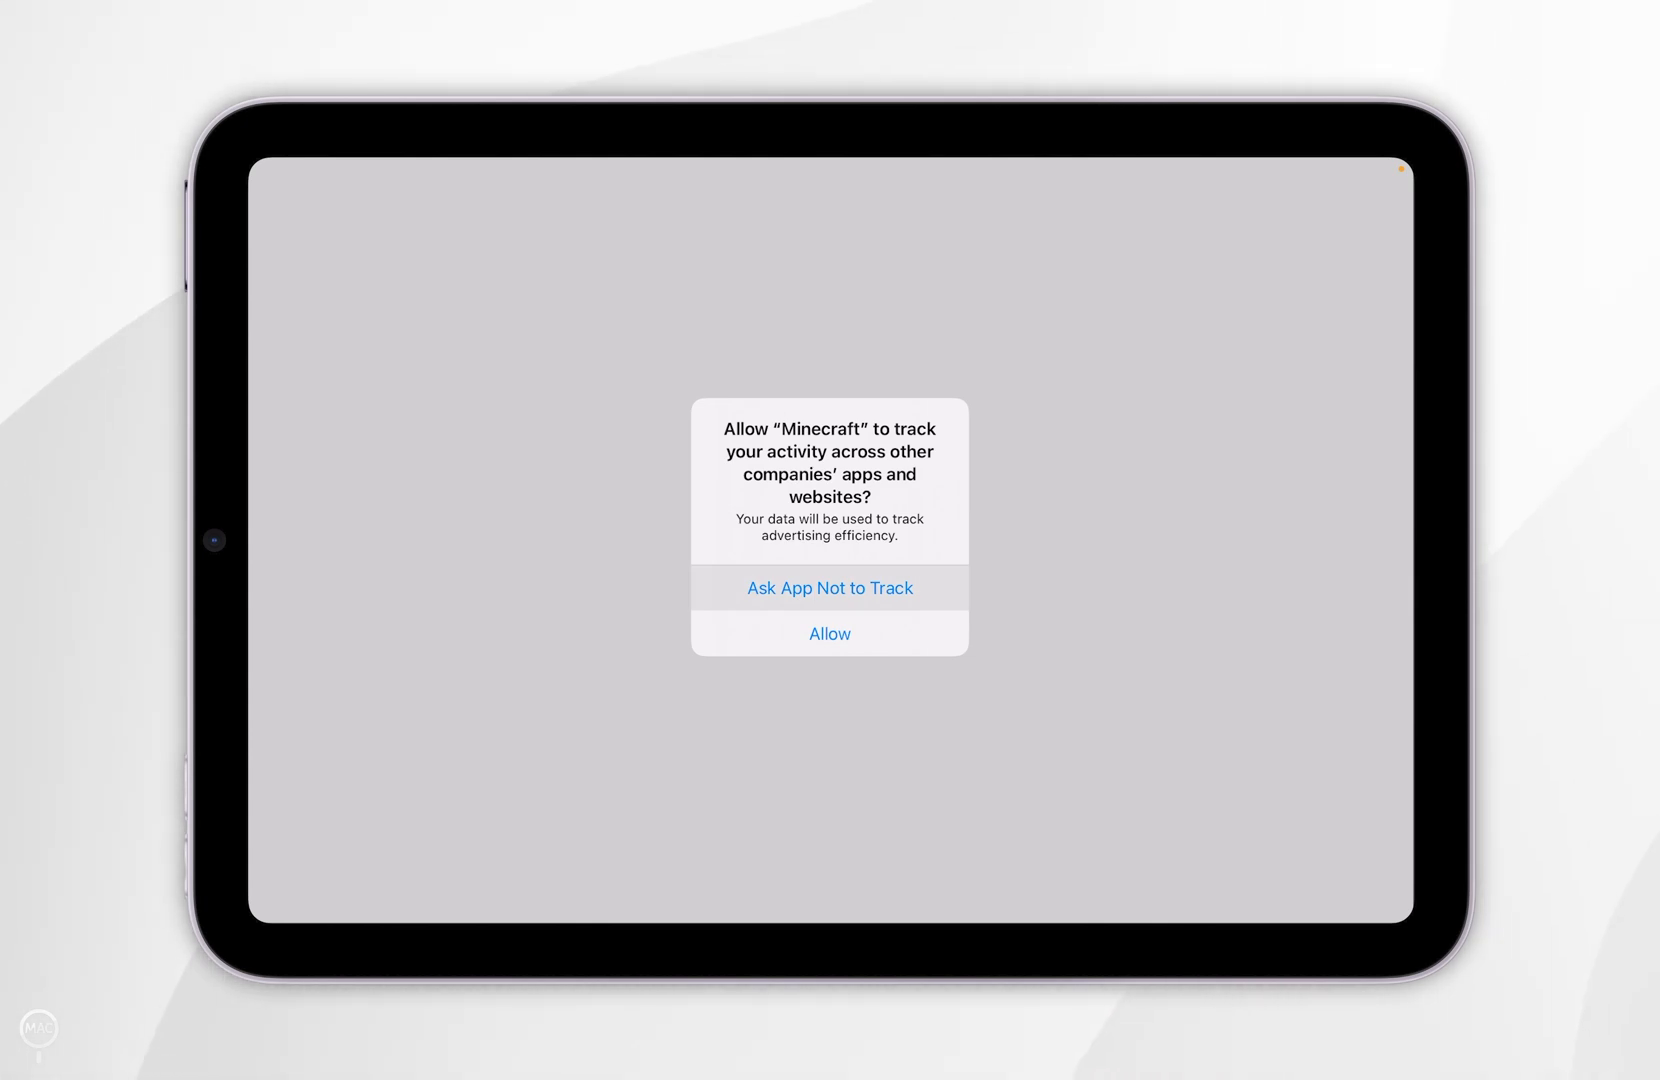
{"action": "left_click", "coordinate": [829, 633]}
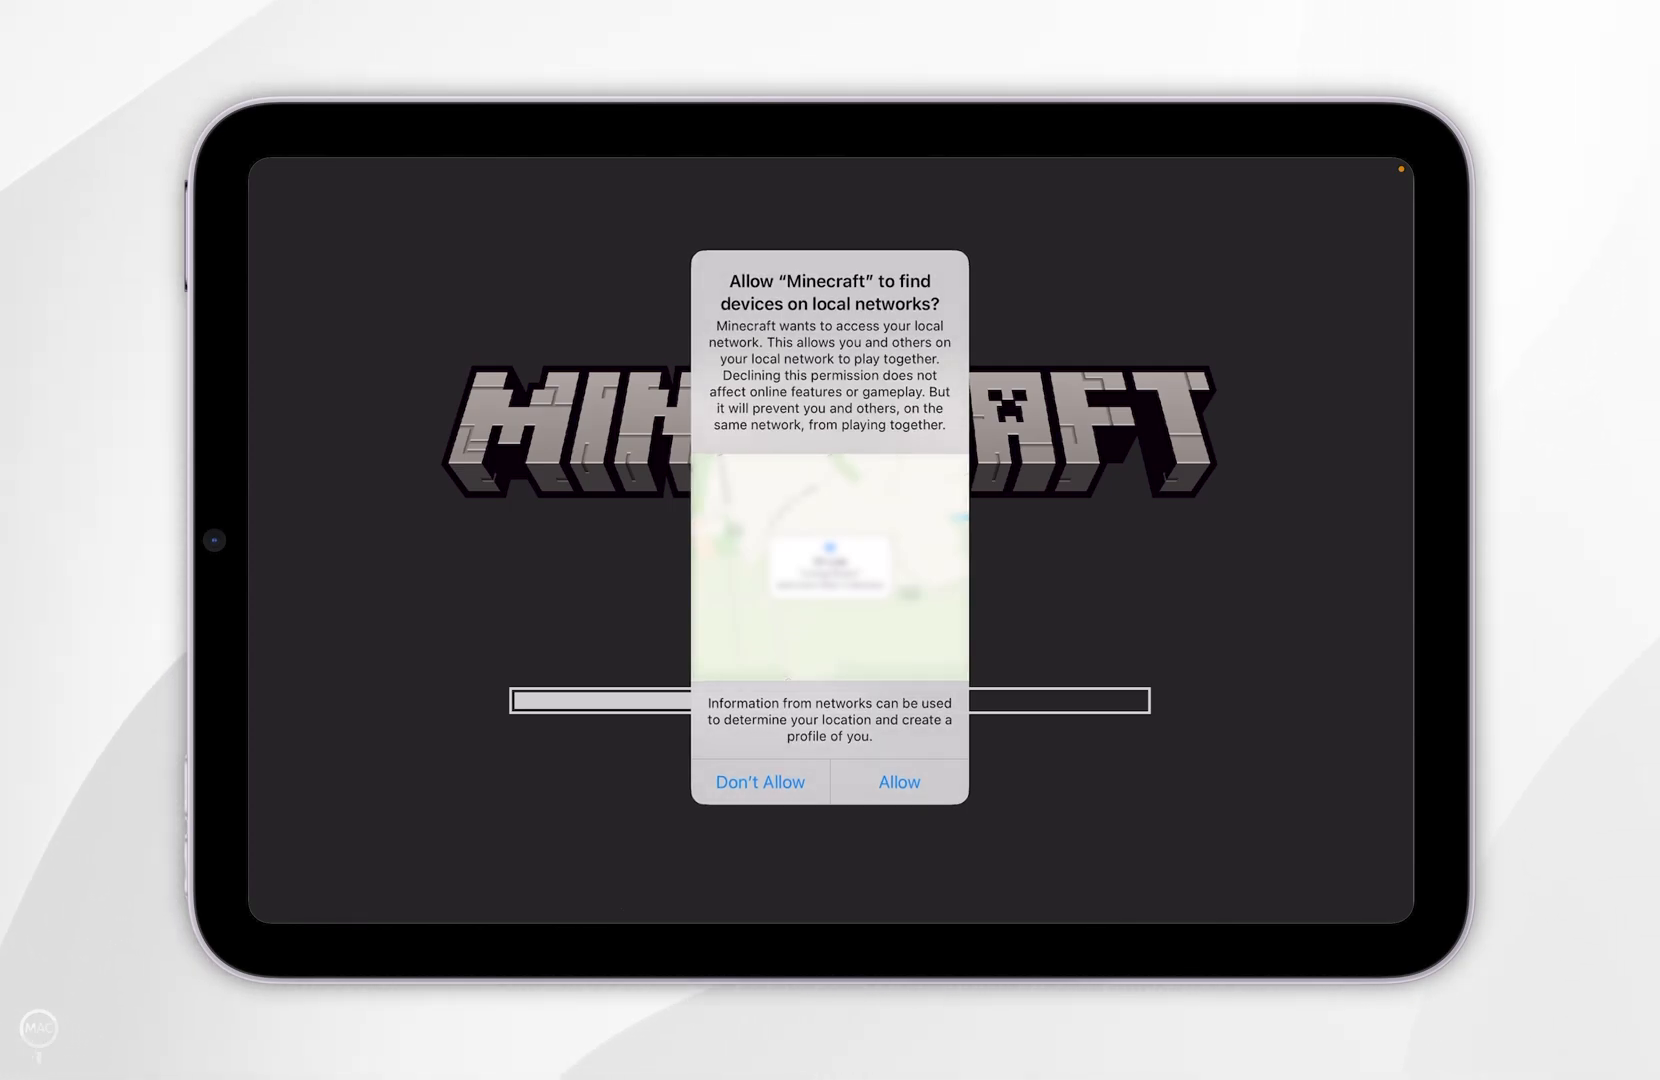
{"action": "left_click", "coordinate": [897, 781]}
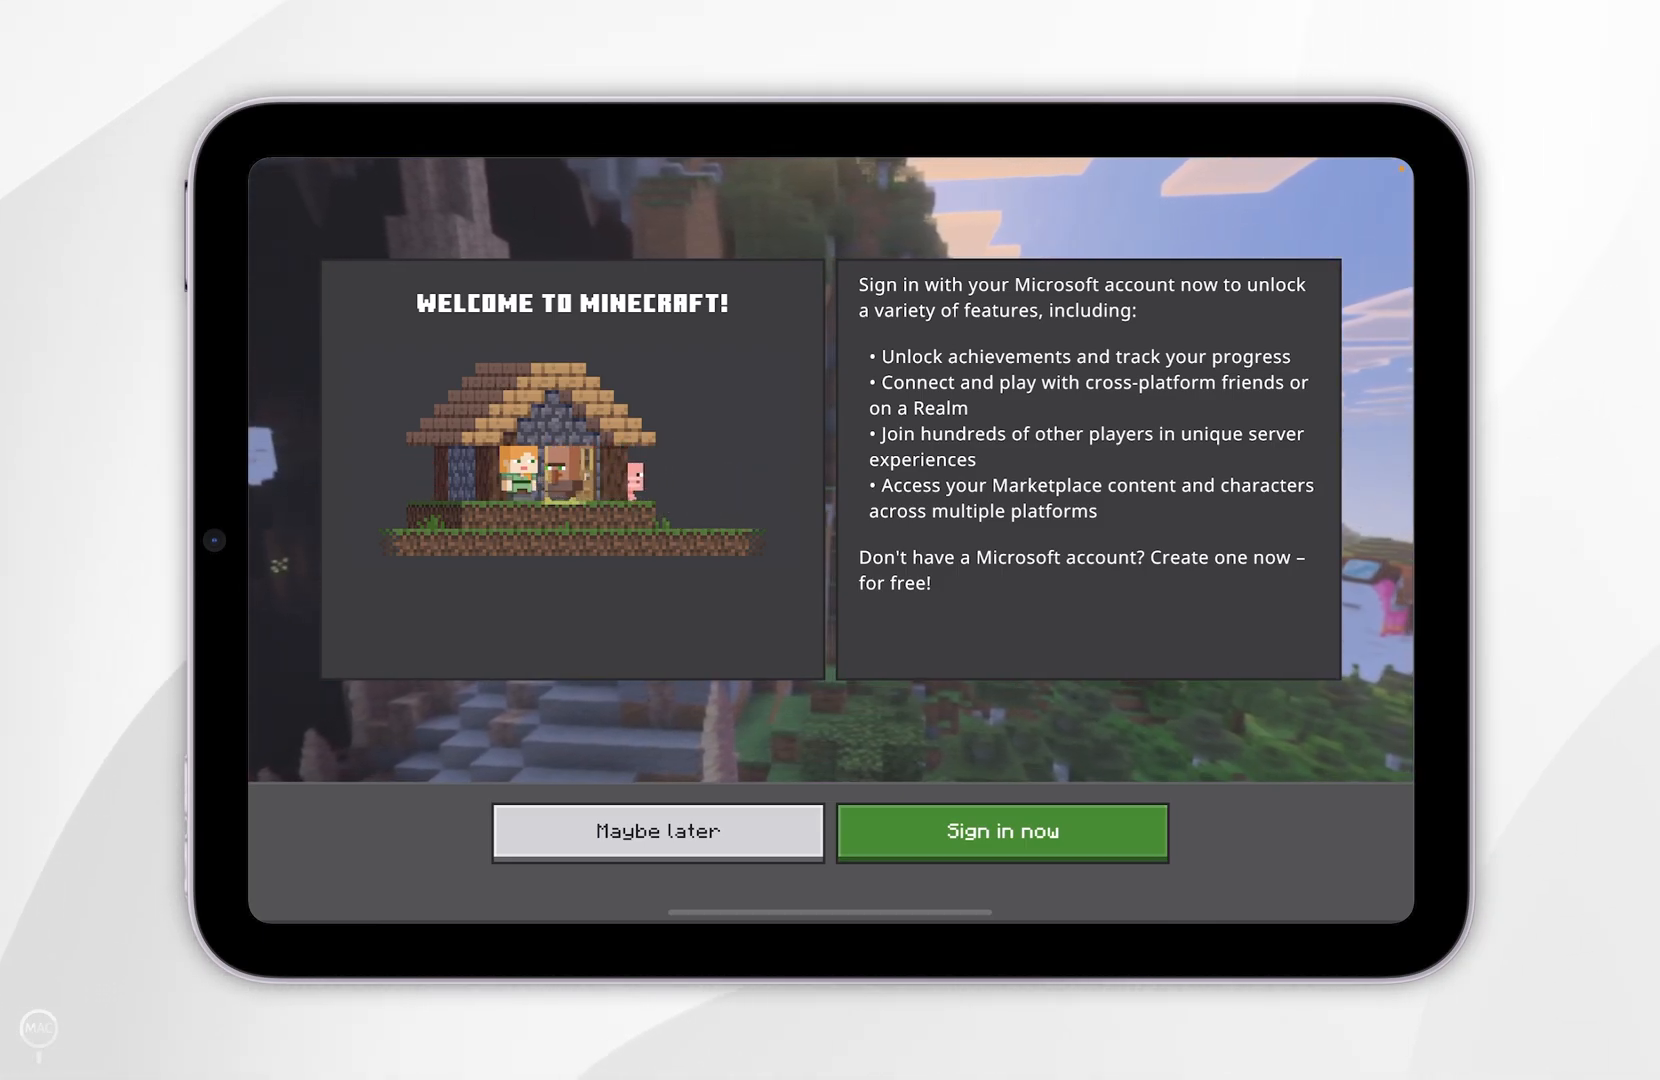
- Choose Maybe later on sign-in, then Get started to reach Survival or Creative
{"action": "left_click", "coordinate": [656, 831]}
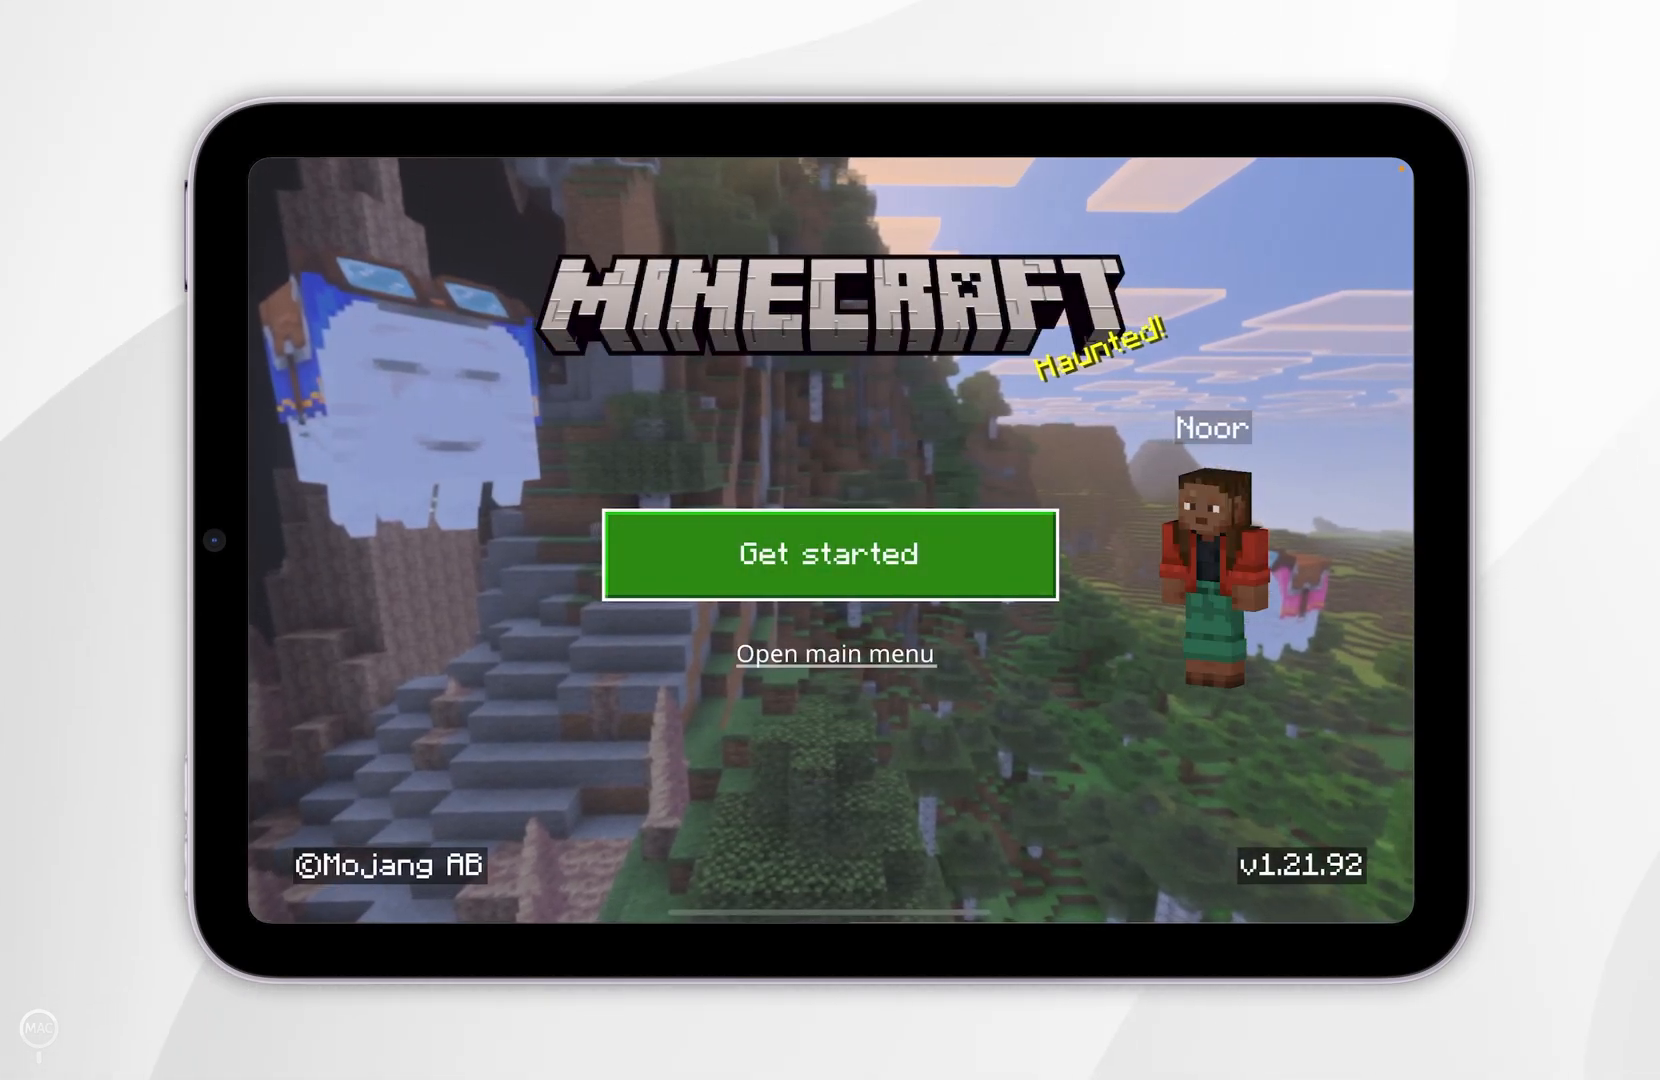
{"action": "left_click", "coordinate": [829, 554]}
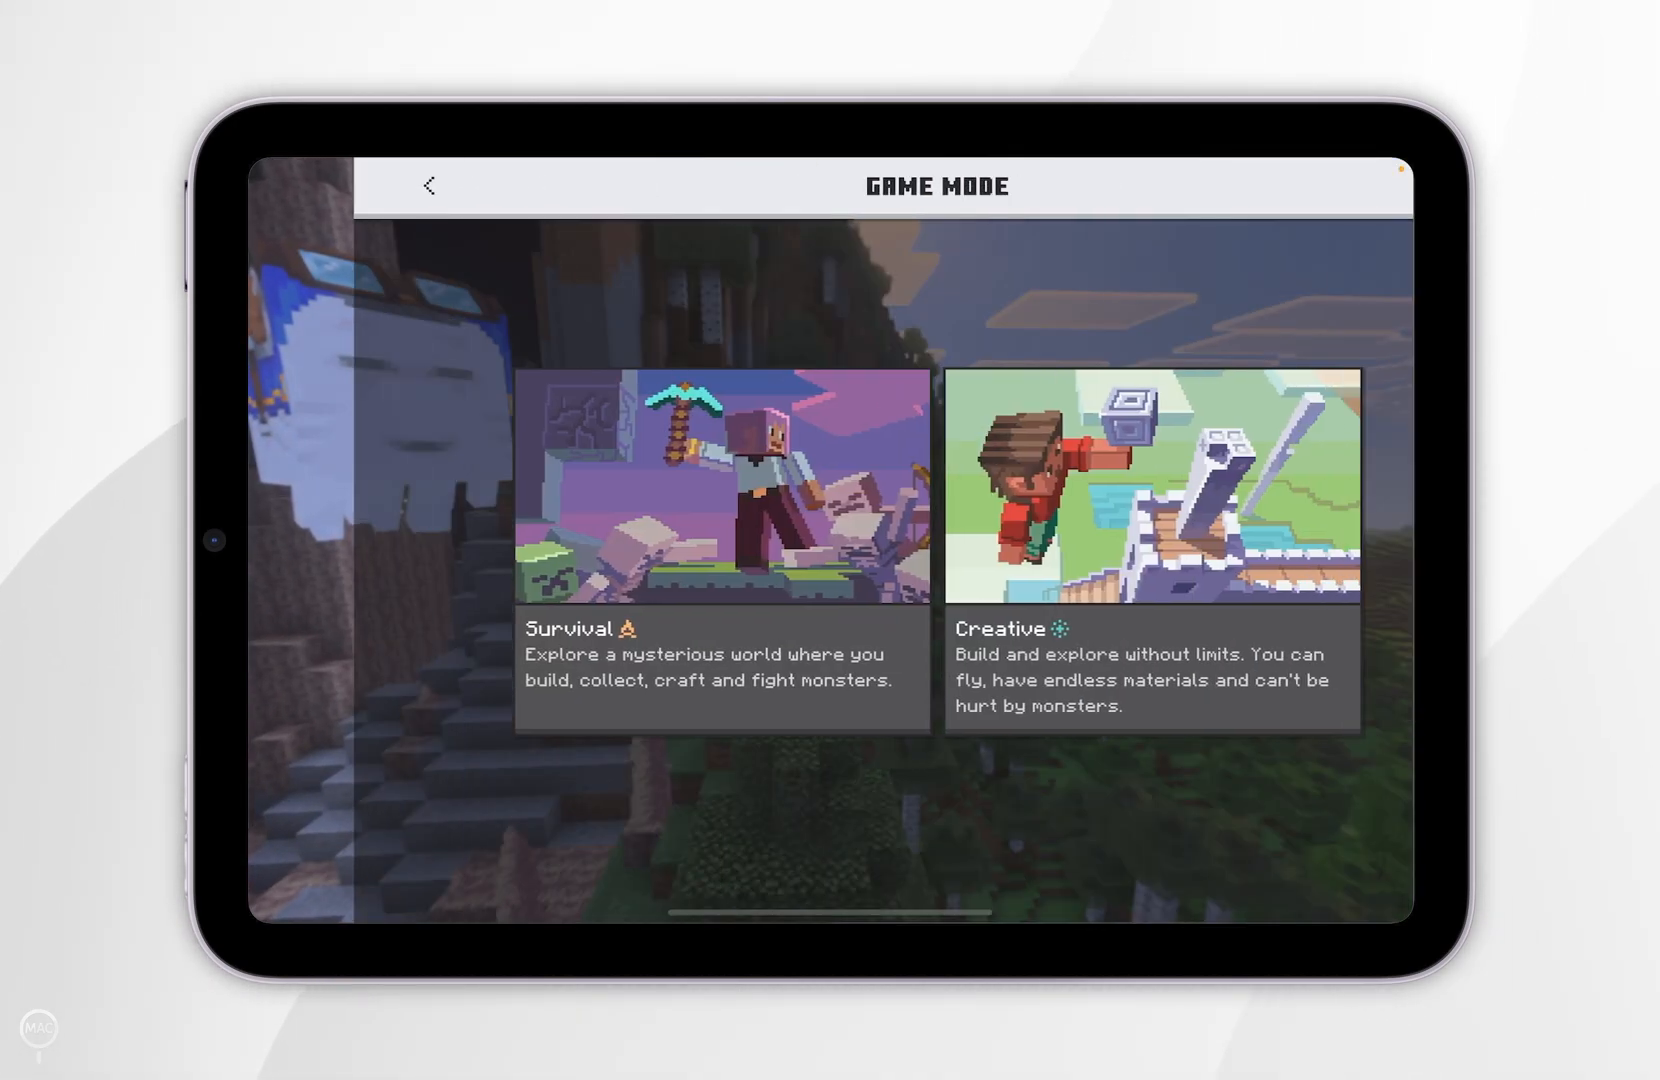